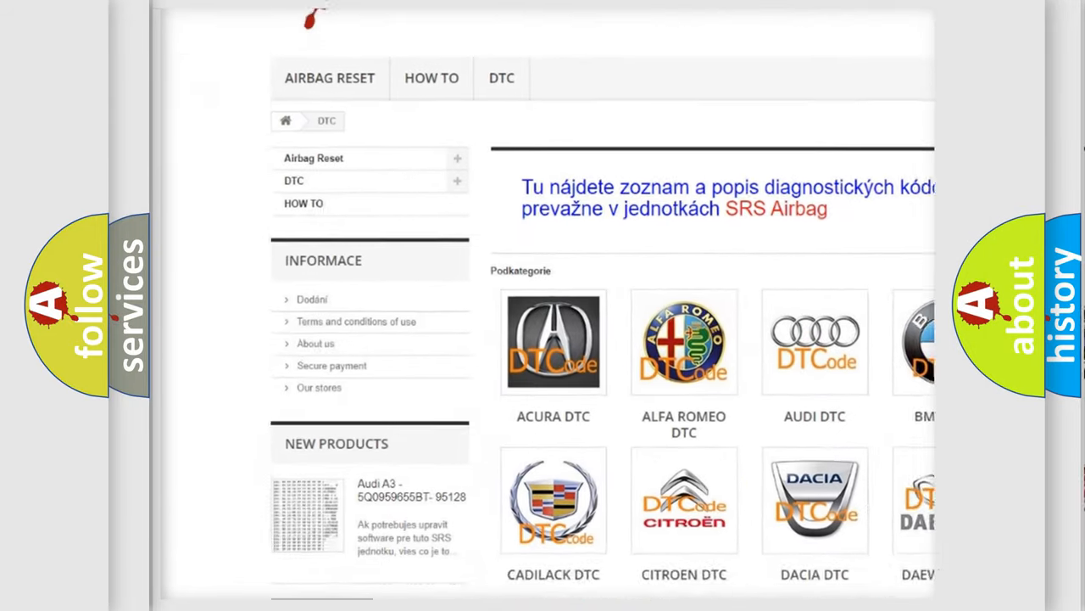
scroll("down", 3)
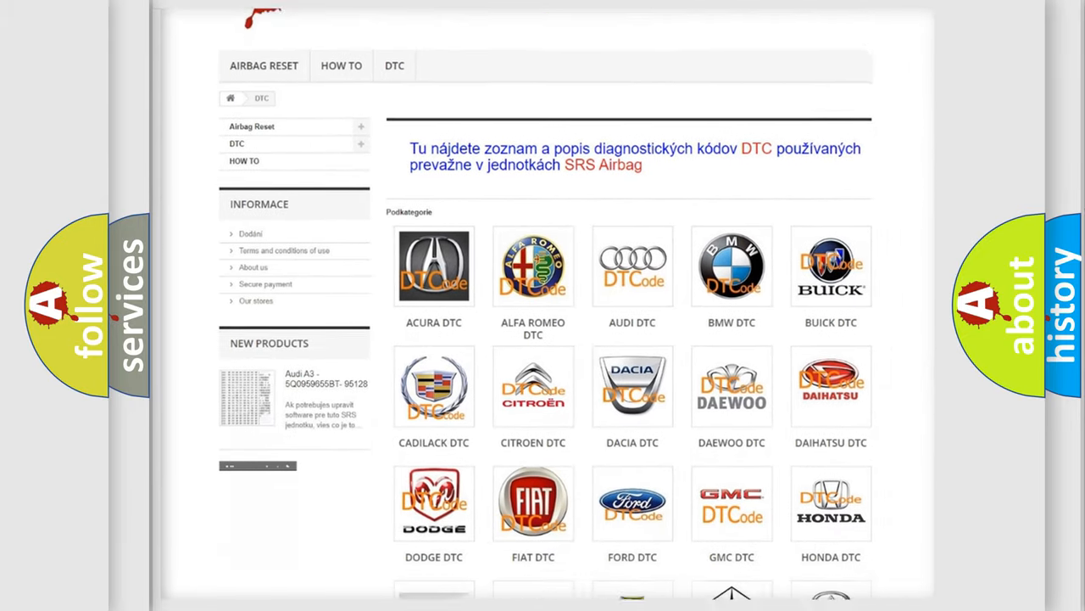
scroll("down", 3)
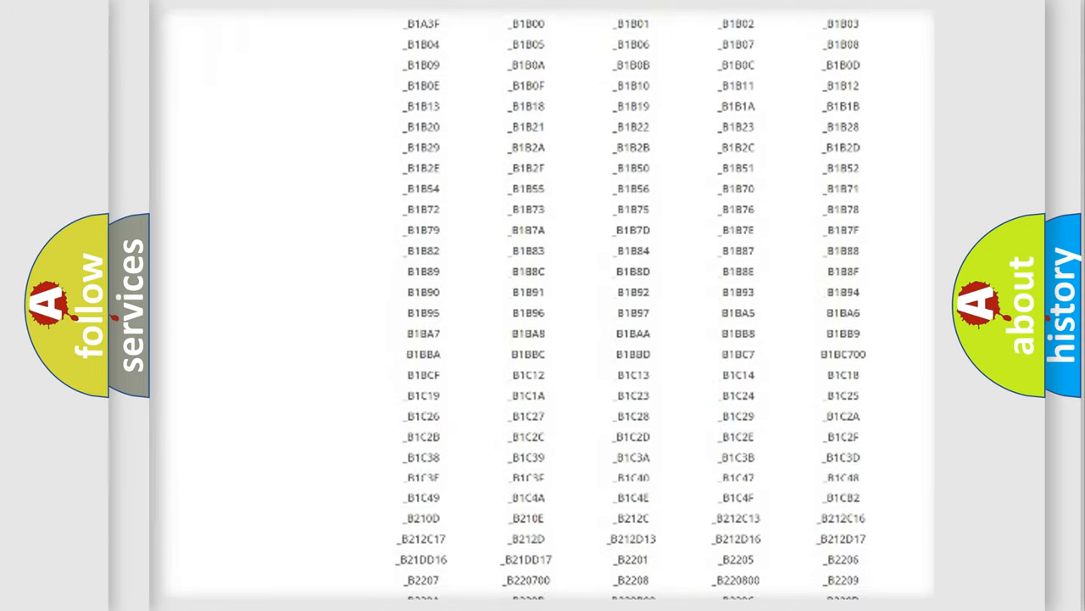
scroll("down", 3)
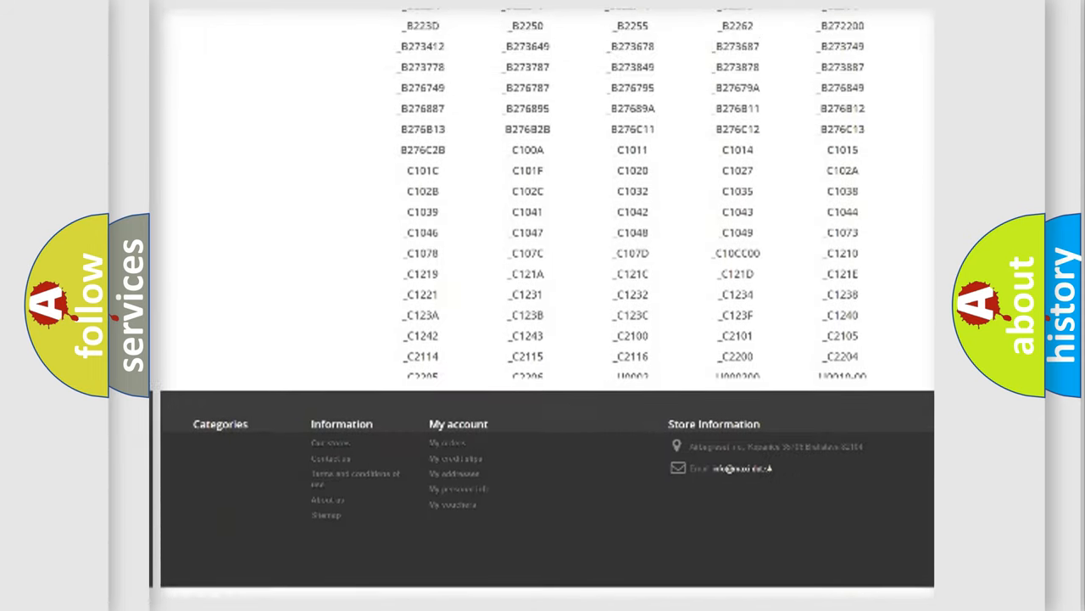
scroll("up", 3)
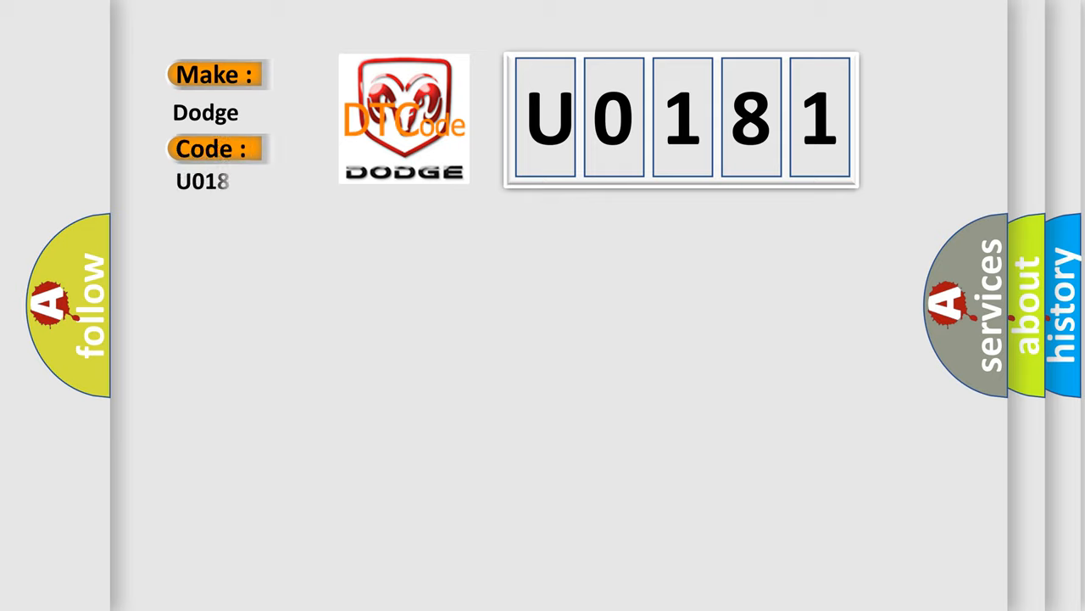
type("1")
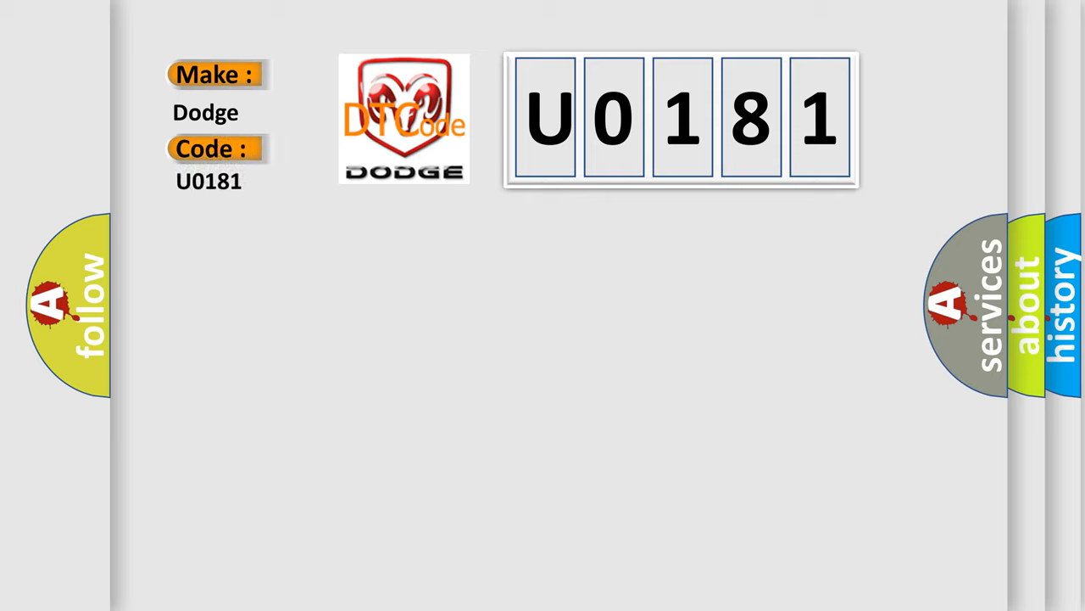